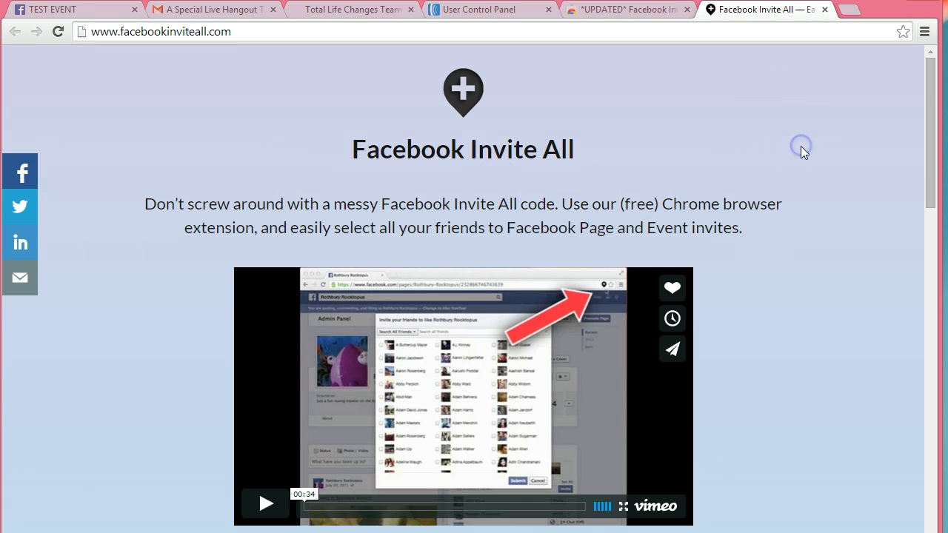
- Scroll down through the Facebook Invite All extension page
scroll(down, 3)
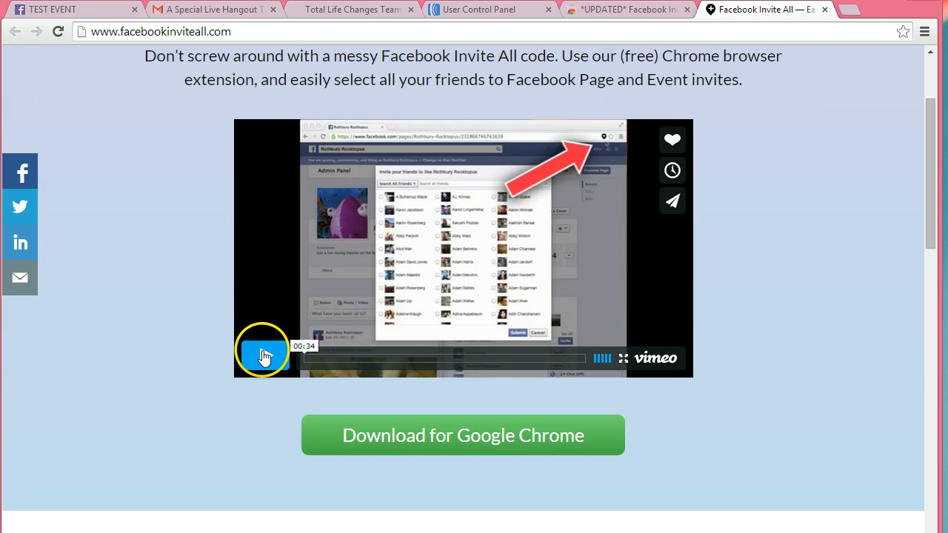
scroll(down, 3)
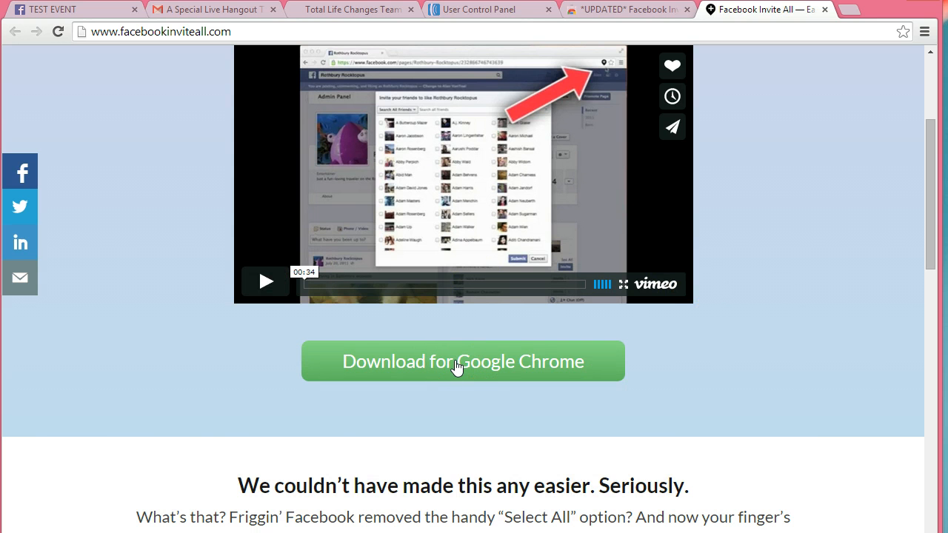
scroll(down, 3)
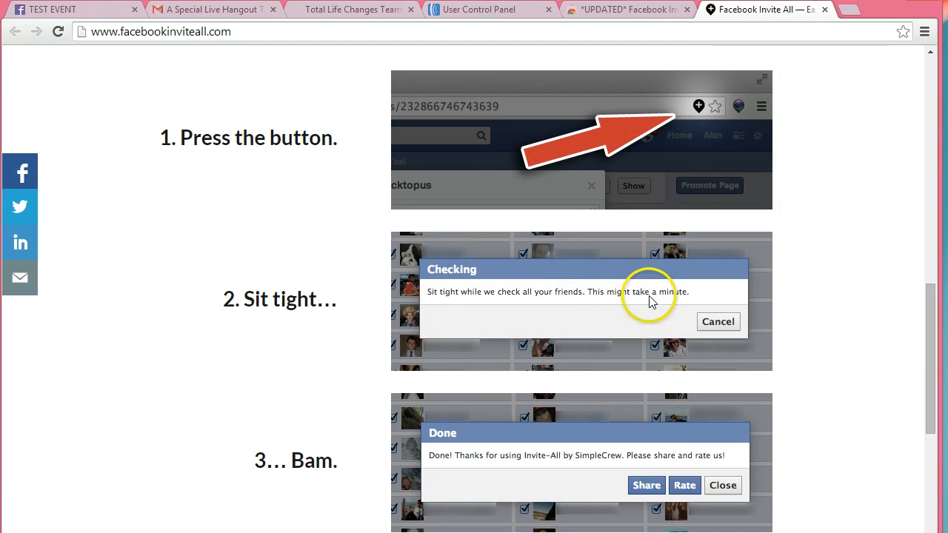
scroll(down, 3)
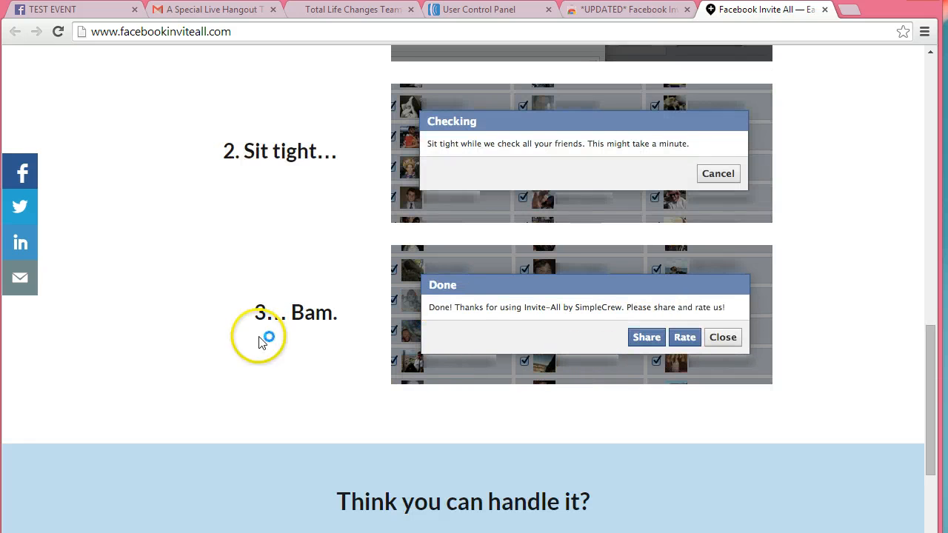
mouse_move(690, 315)
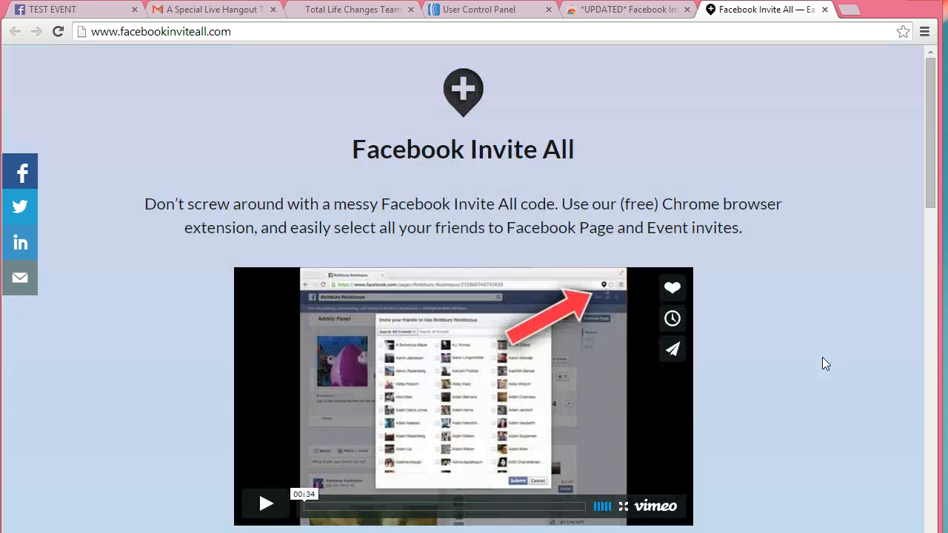
mouse_move(83, 17)
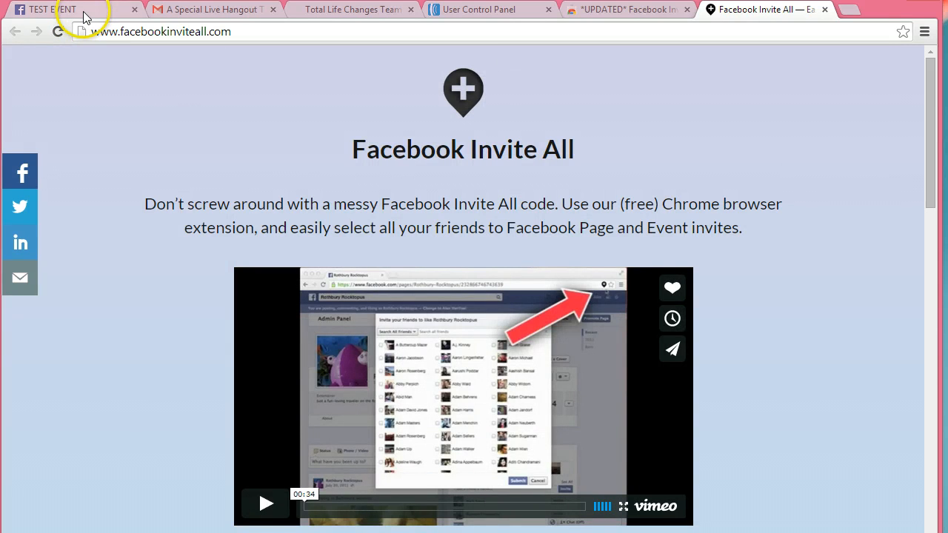
- On the TEST EVENT page, bring up the Invite dialog and show the All Friends list
click(48, 9)
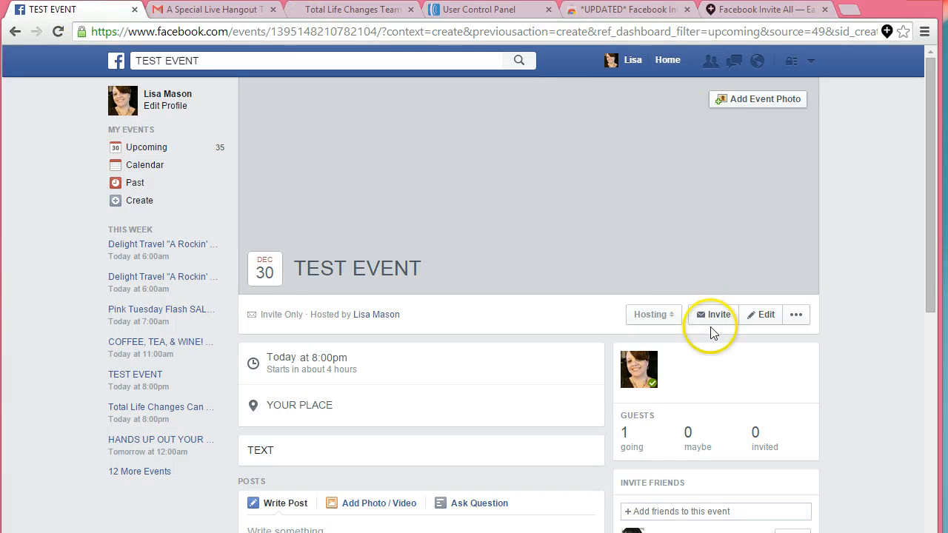
click(712, 314)
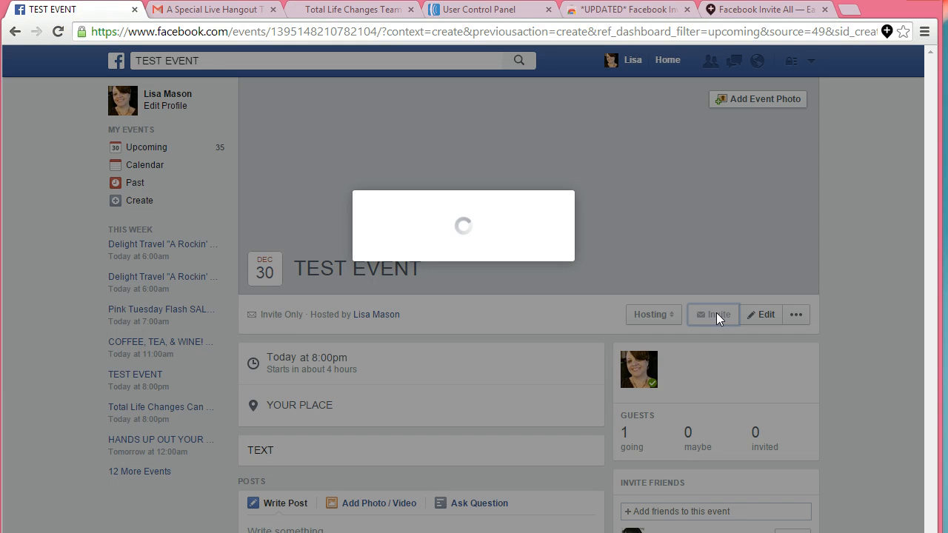
click(712, 314)
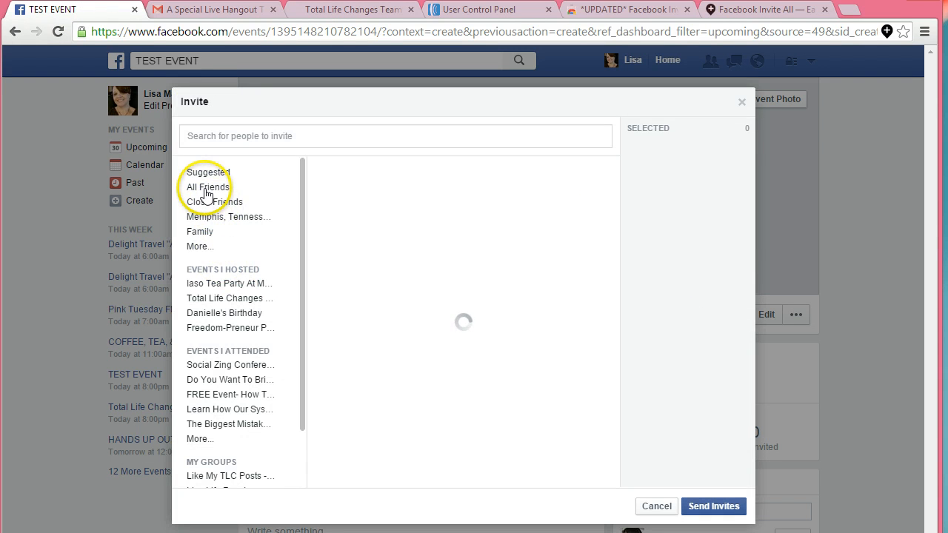
click(208, 187)
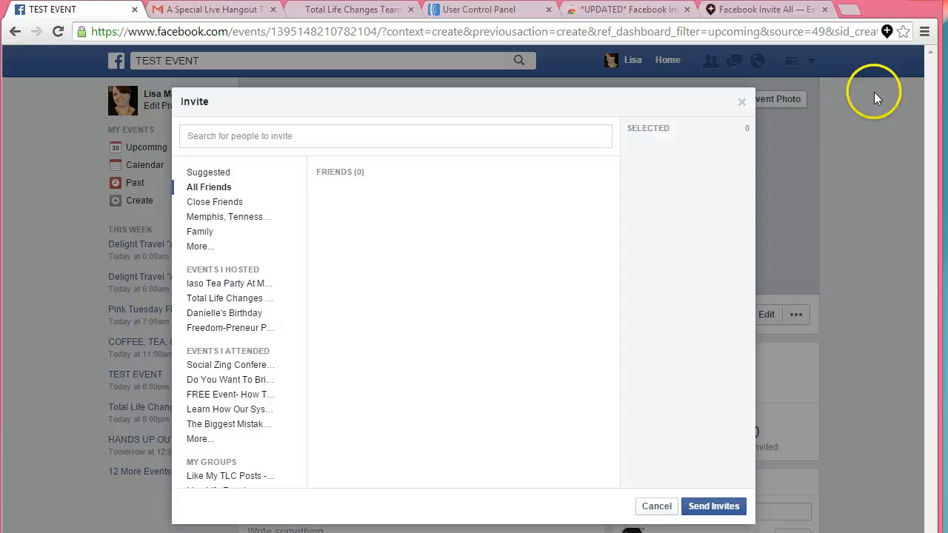
mouse_move(886, 32)
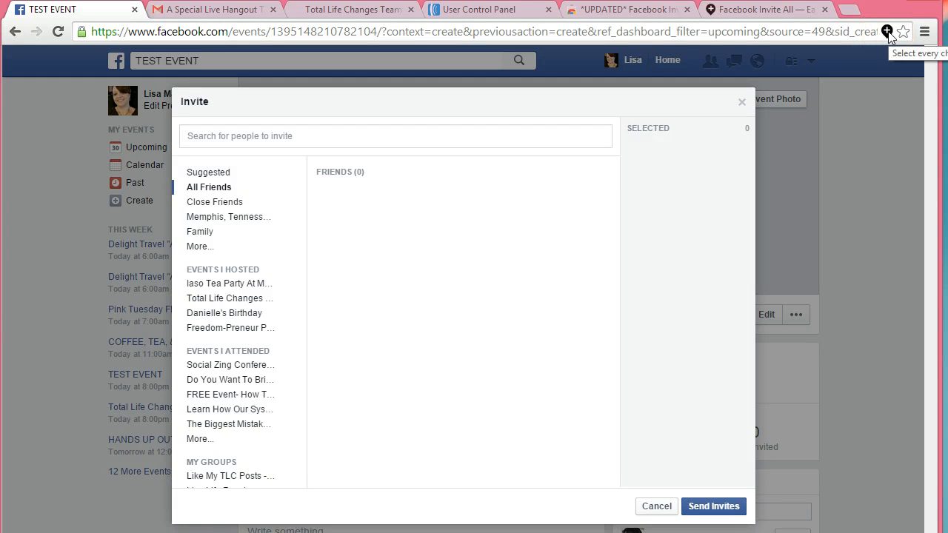
mouse_move(290, 202)
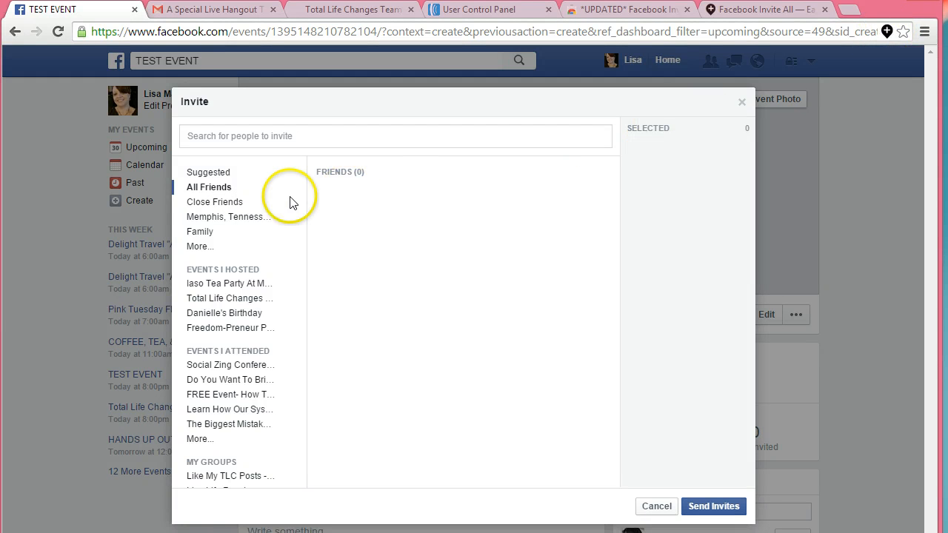
mouse_move(637, 191)
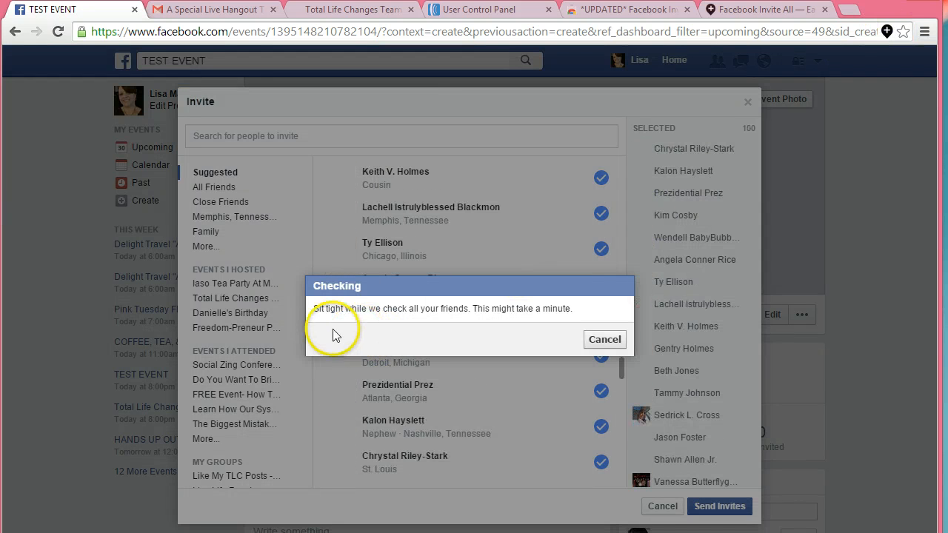
mouse_move(488, 319)
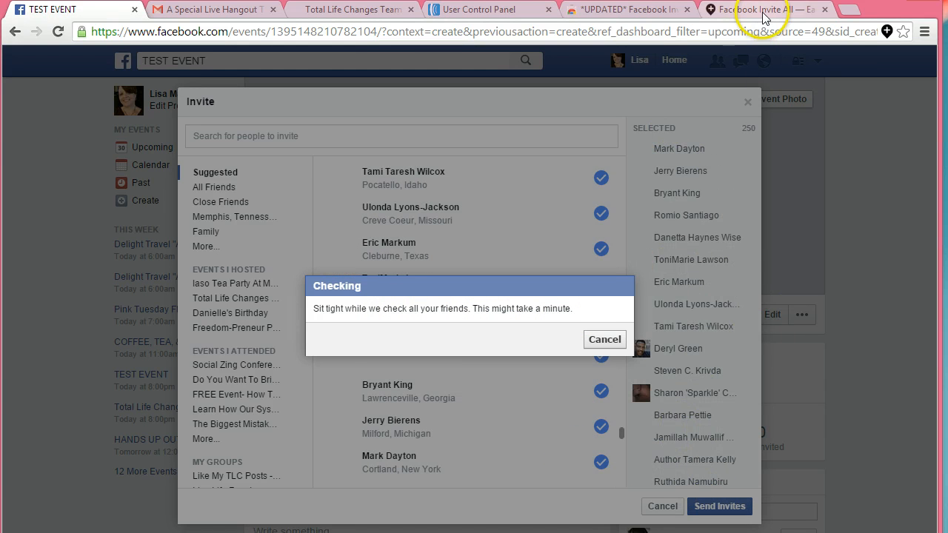
- Return to the Facebook Invite All site and scroll through its description and demo video
click(759, 9)
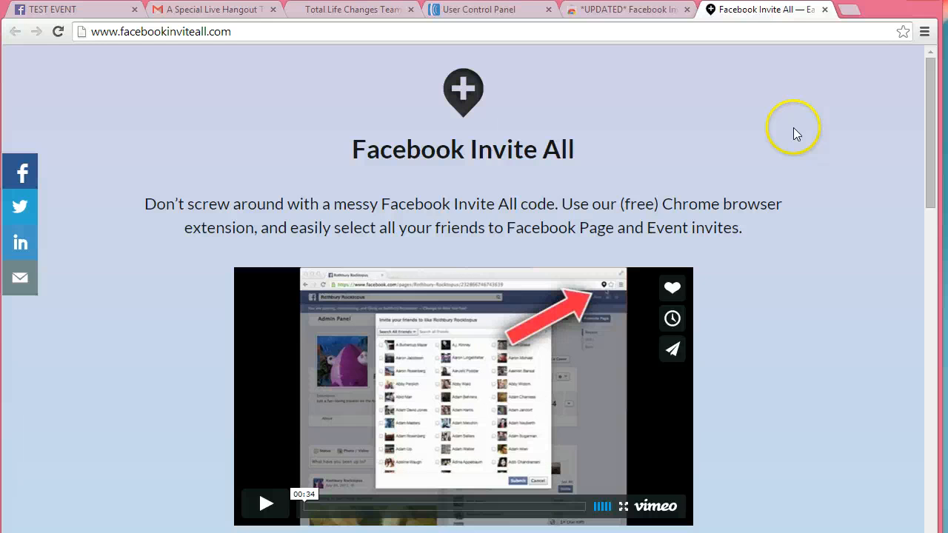
mouse_move(796, 133)
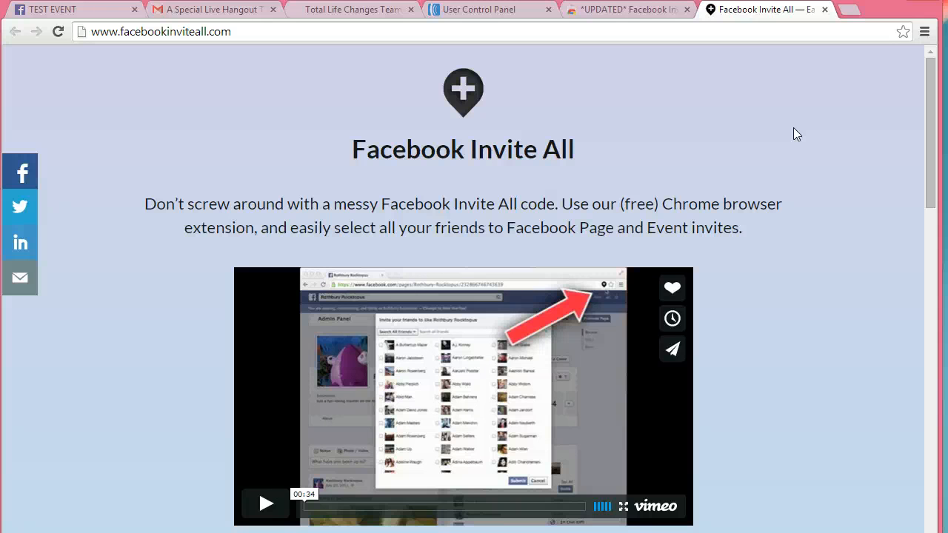
scroll(down, 3)
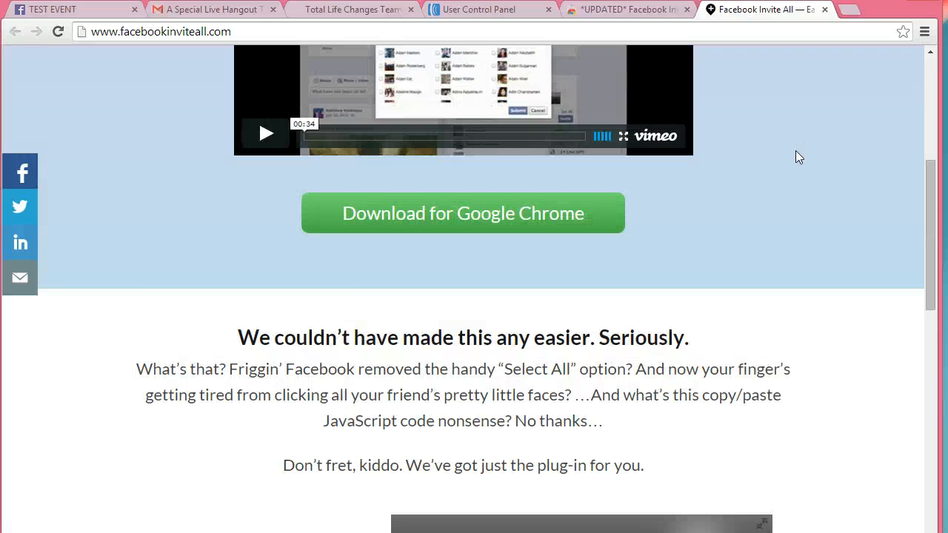
scroll(down, 3)
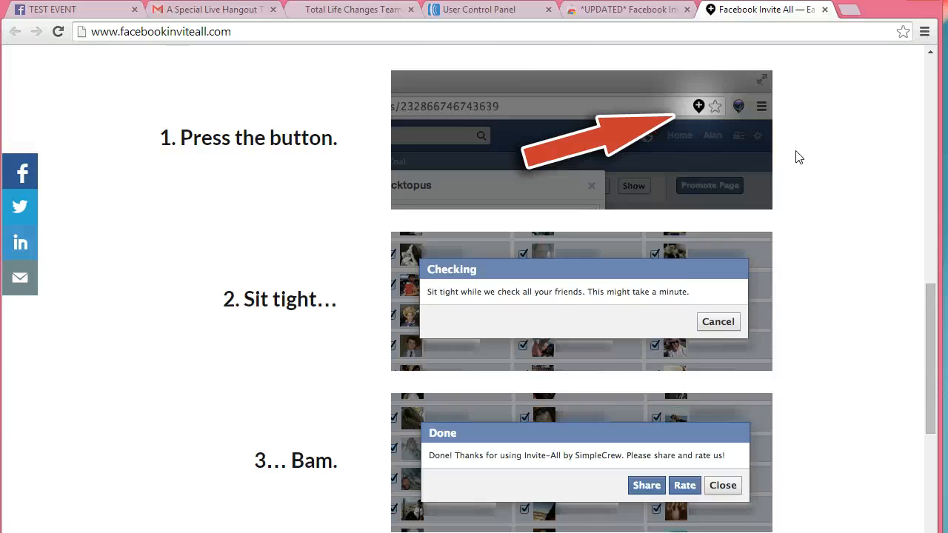
scroll(down, 3)
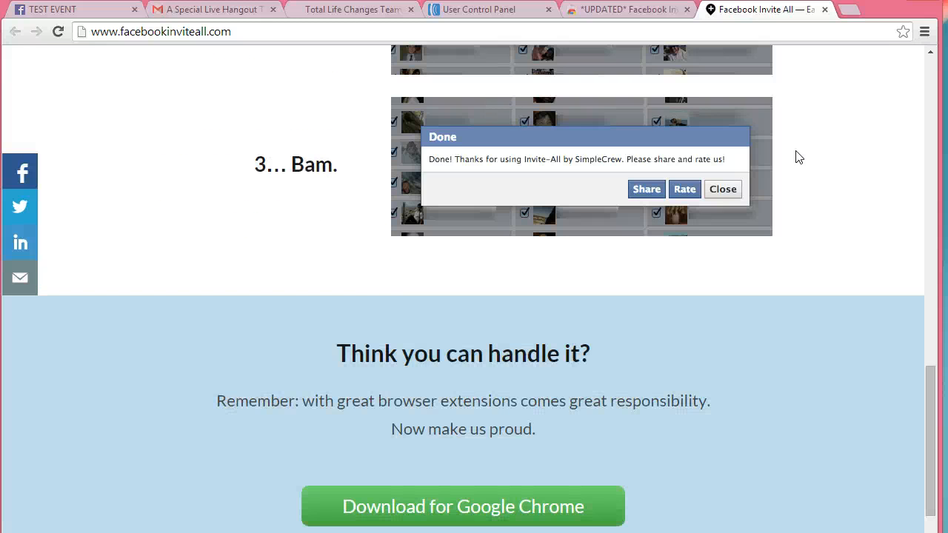
click(722, 189)
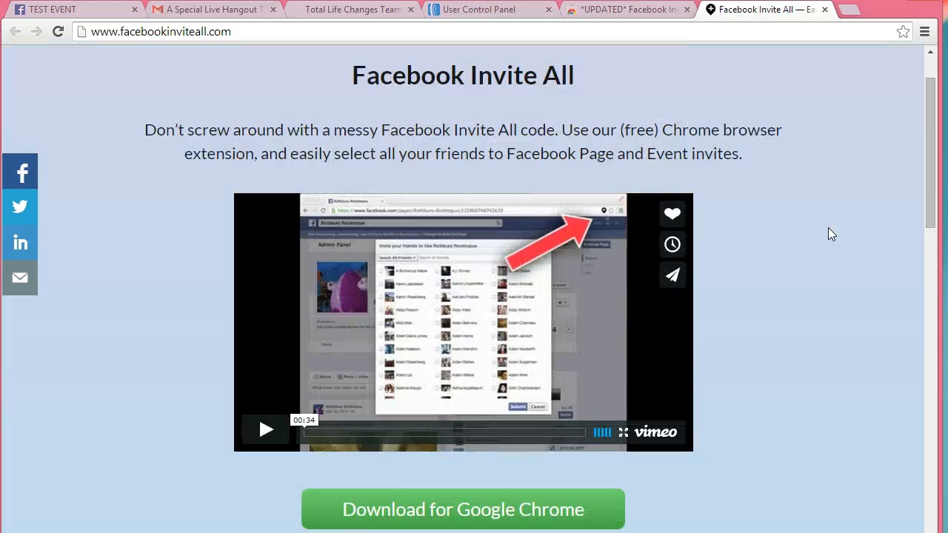
- Scroll through the download section, then highlight the site's address in the address bar
scroll(down, 3)
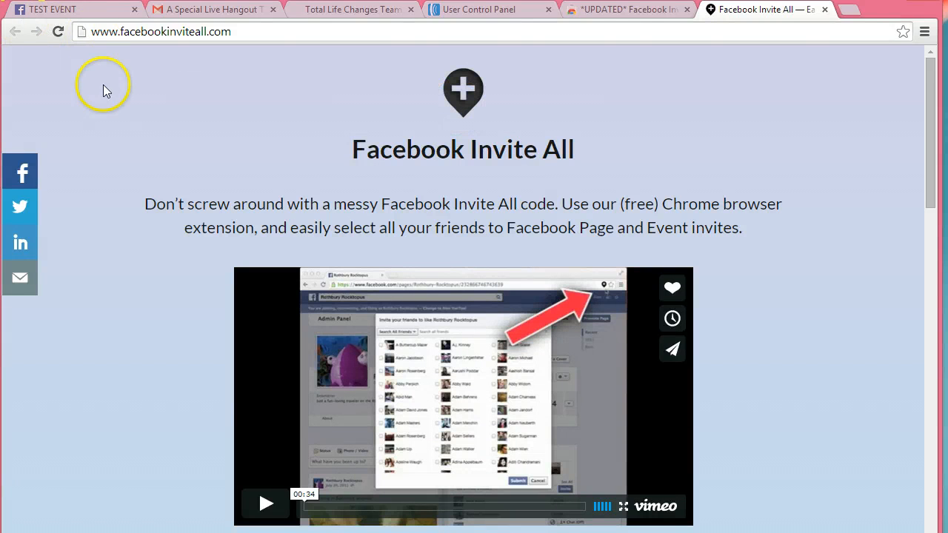
mouse_move(811, 251)
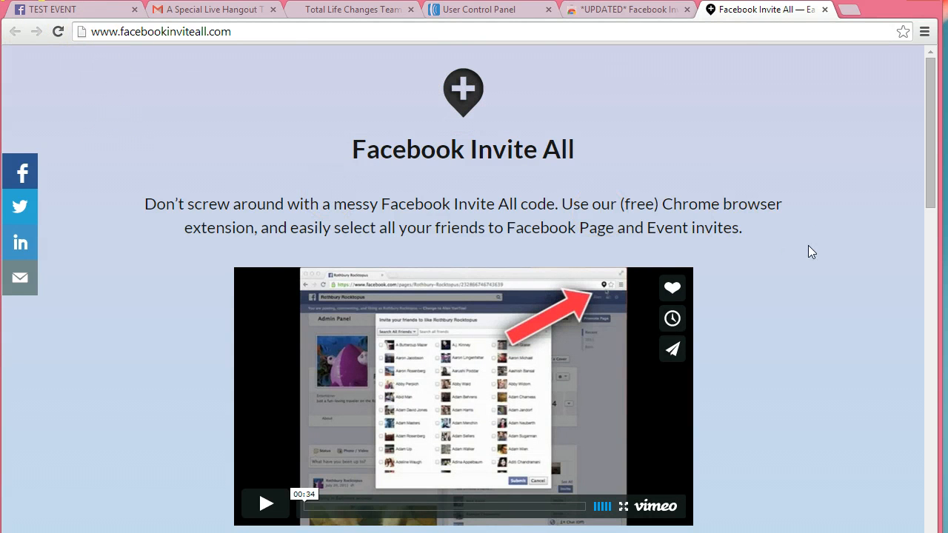
scroll(down, 3)
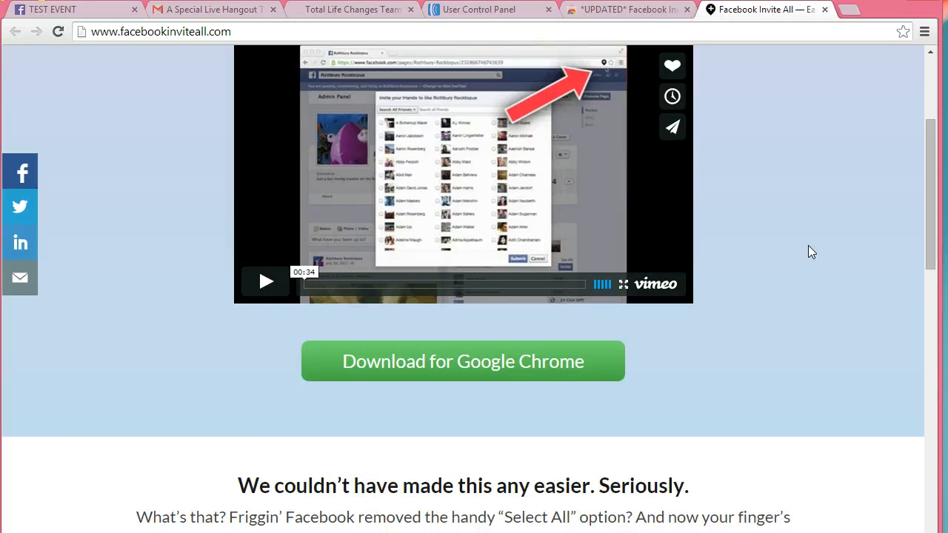
scroll(down, 3)
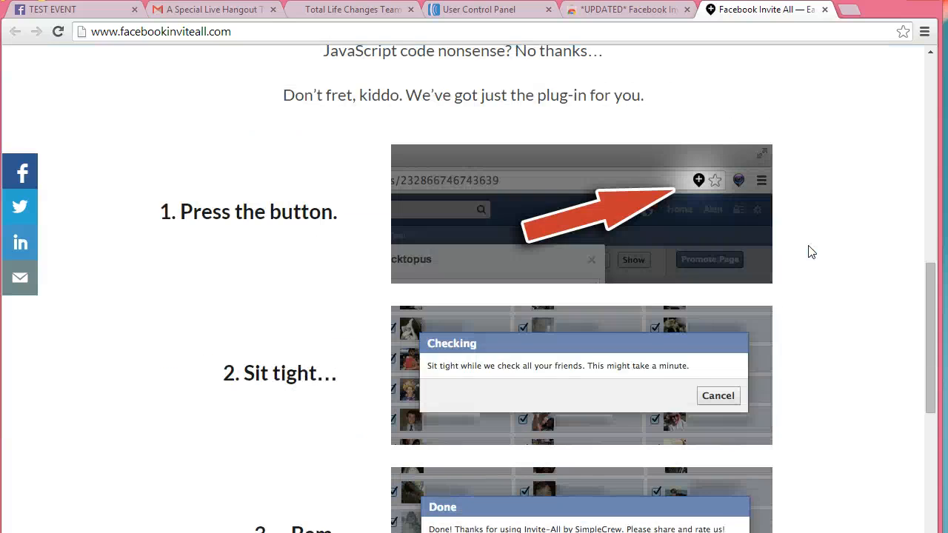
scroll(down, 3)
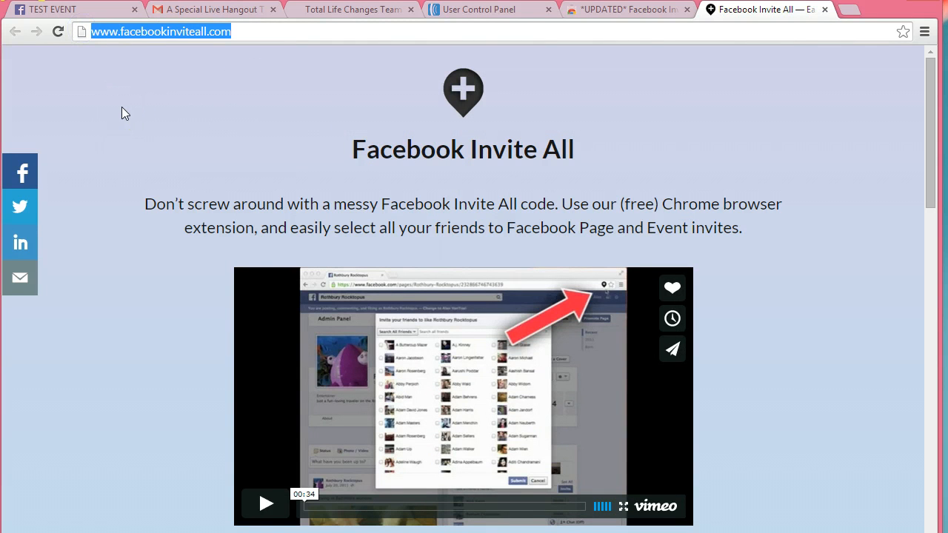
click(778, 145)
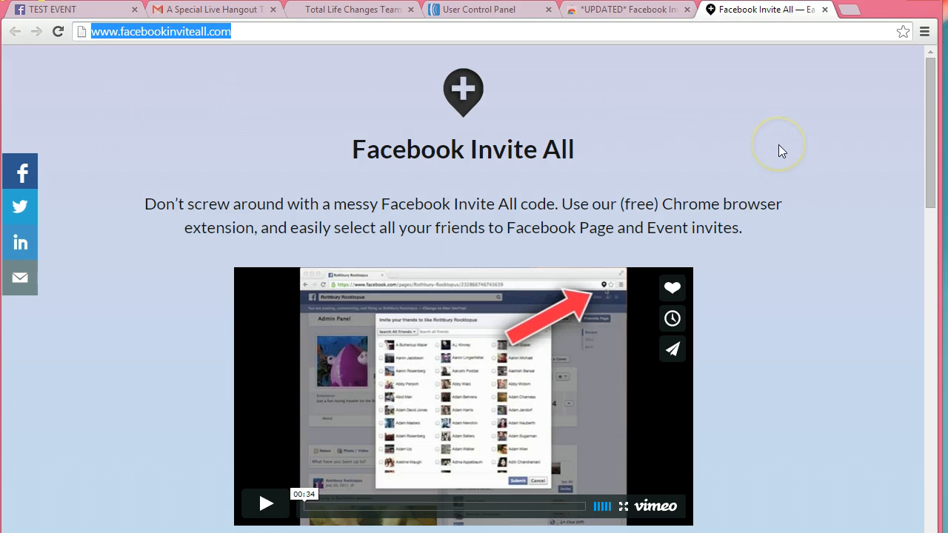